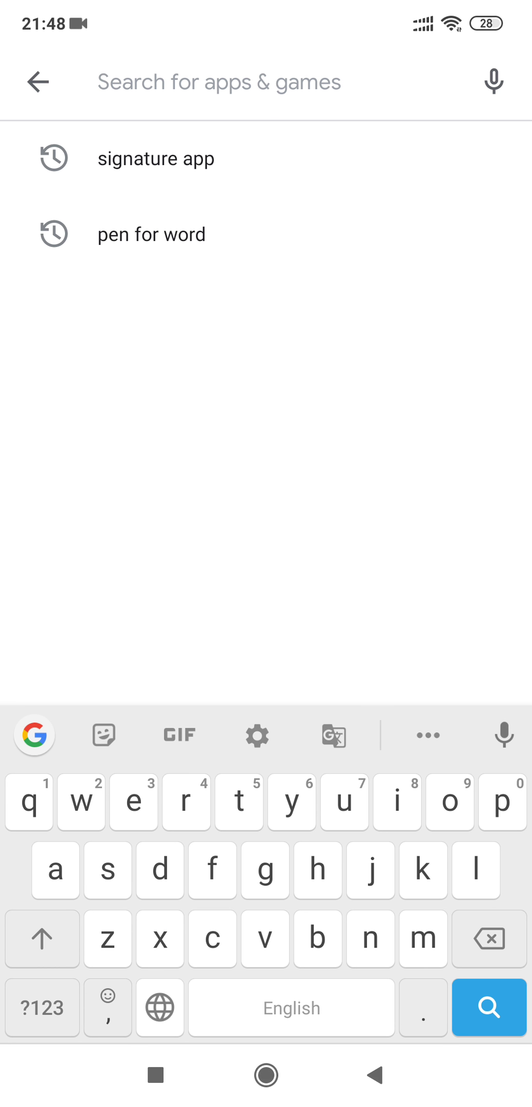
Step: Browse the 'signature app' search results, then return to the Play Store home
{"action": "left_click", "coordinate": [157, 158]}
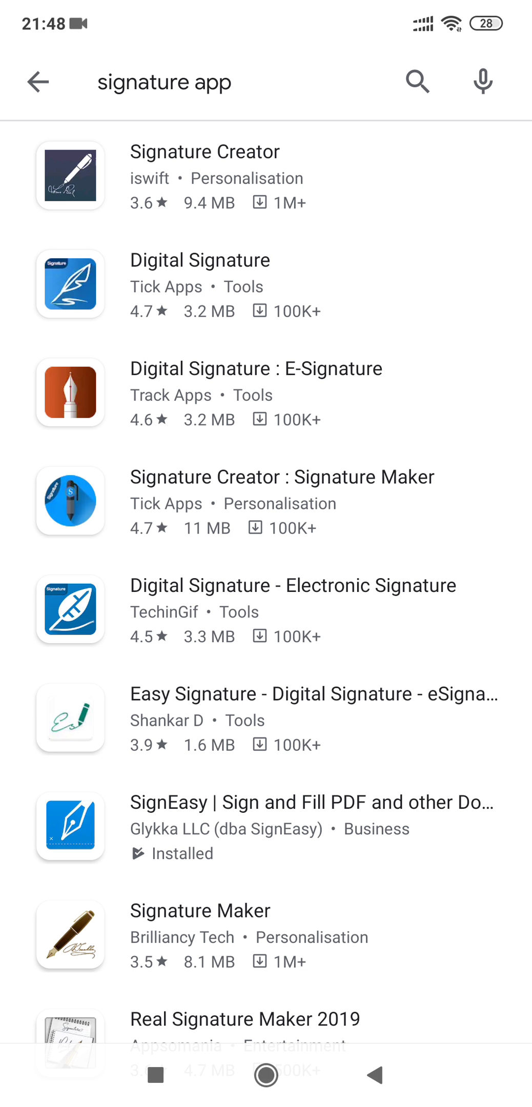
{"action": "left_click", "coordinate": [36, 82]}
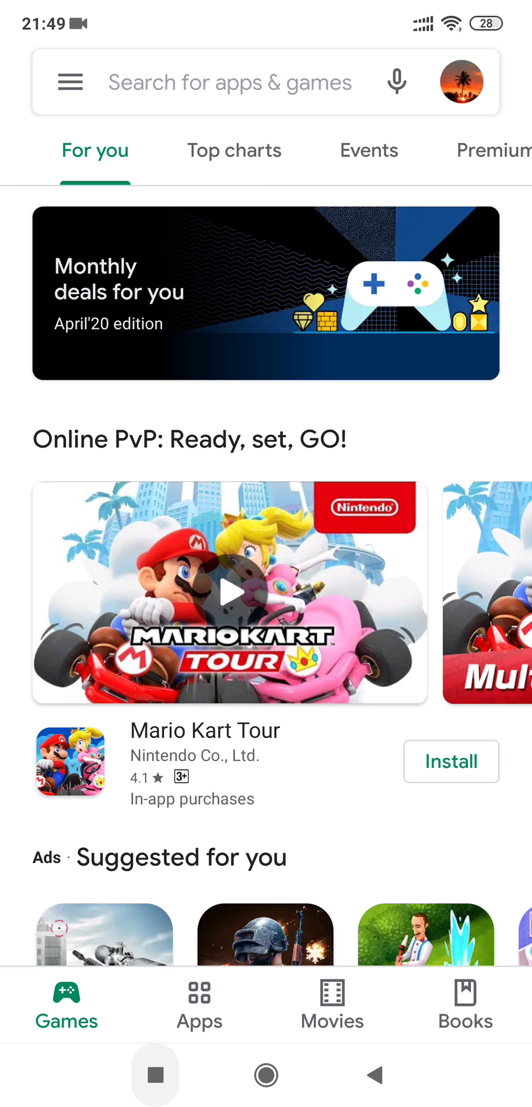
Step: Launch WPS Office from the app drawer and dismiss the WPS Premium upgrade offer
{"action": "left_click", "coordinate": [155, 1074]}
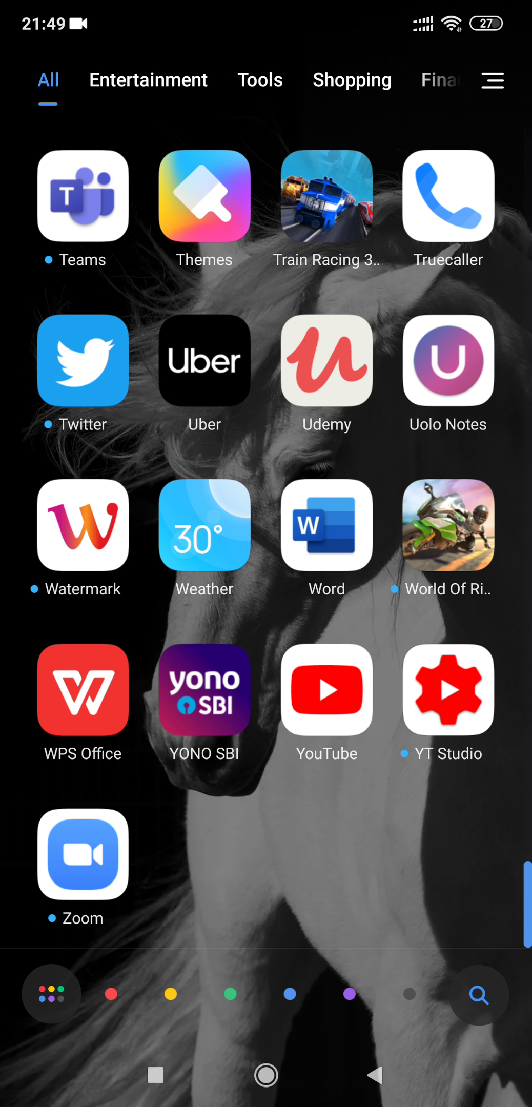
{"action": "left_click", "coordinate": [83, 690]}
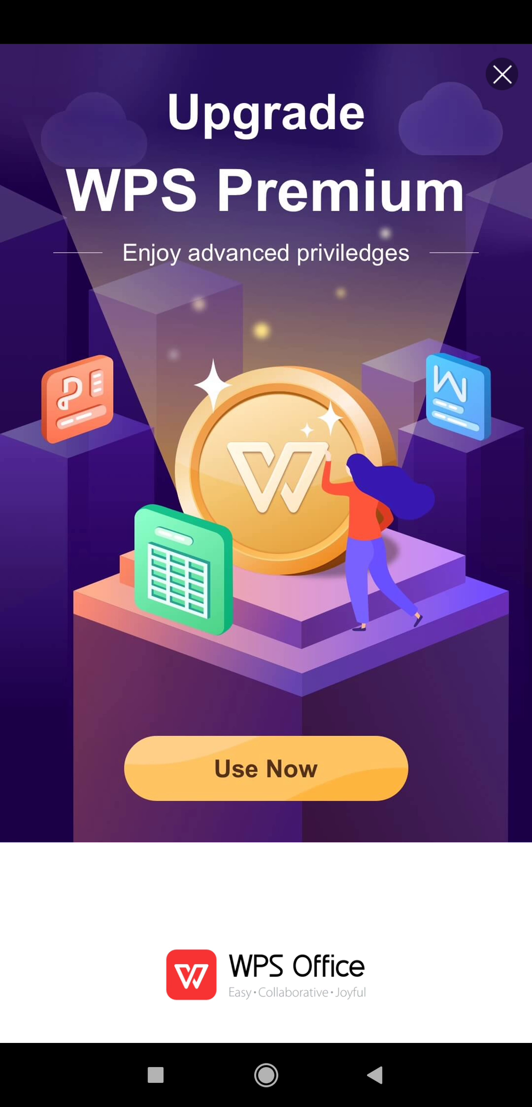
{"action": "left_click", "coordinate": [502, 73]}
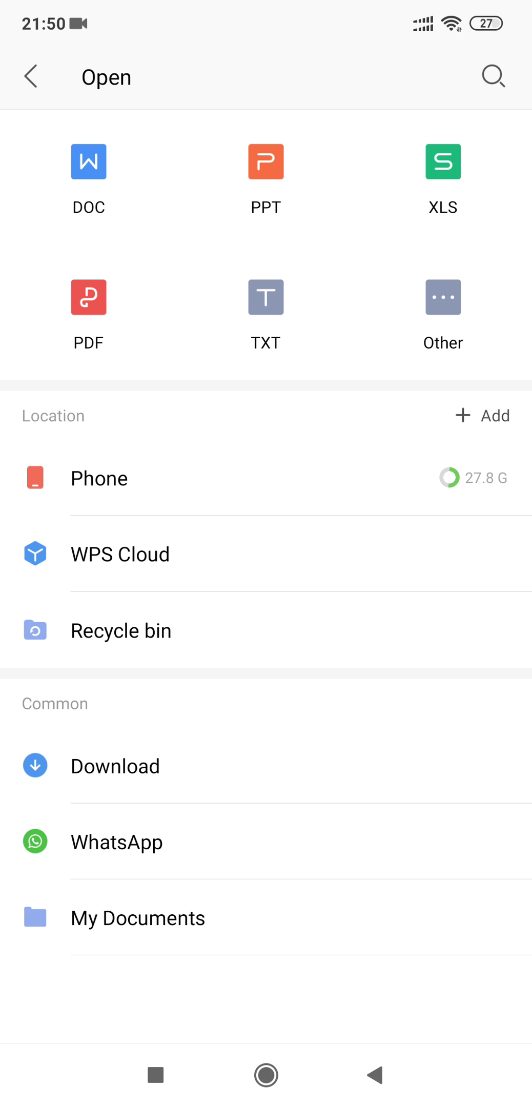
Step: Open the template document from storage and start Custom Draw from the insert menu
{"action": "left_click", "coordinate": [137, 918]}
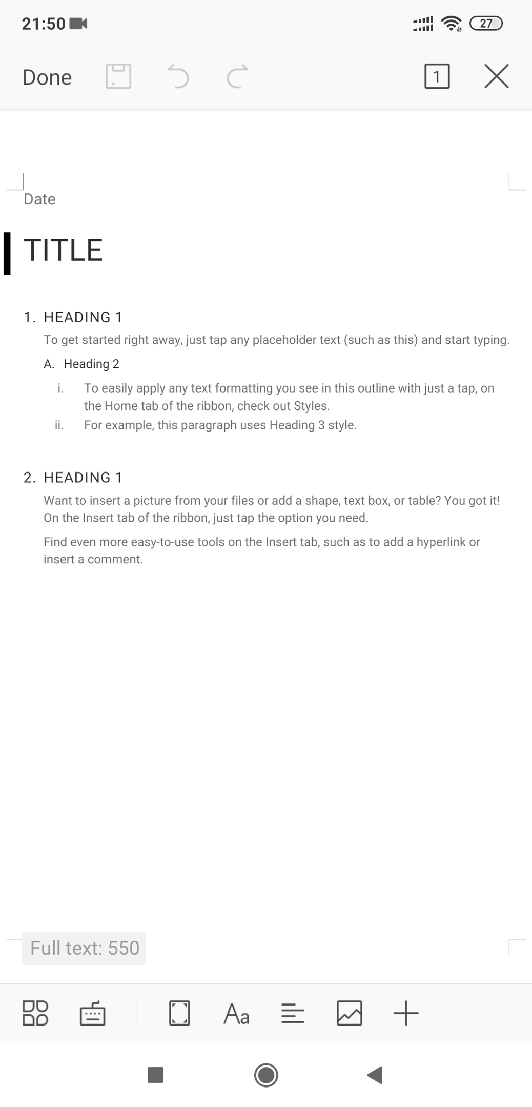
{"action": "left_click", "coordinate": [406, 1014]}
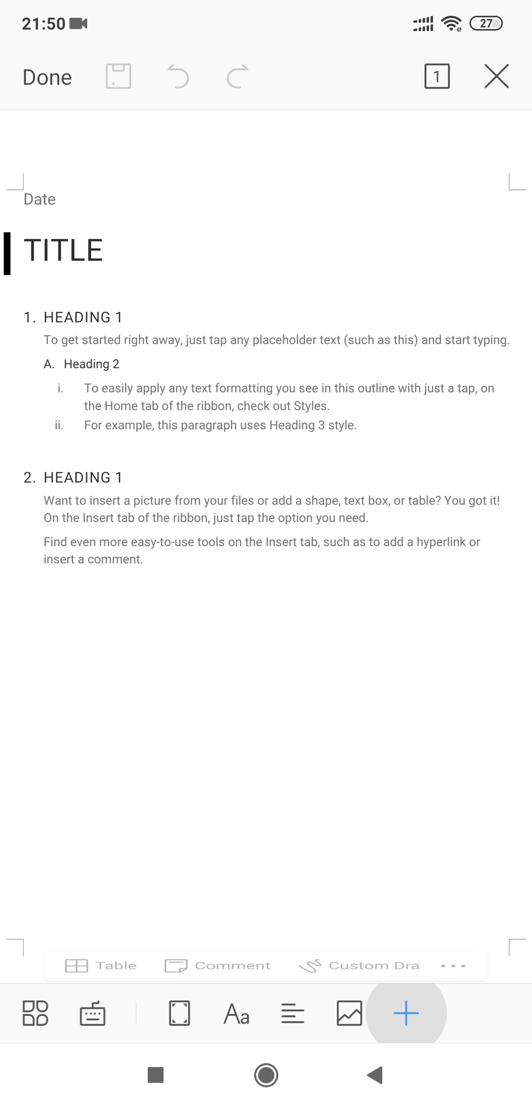
{"action": "left_click", "coordinate": [406, 1014]}
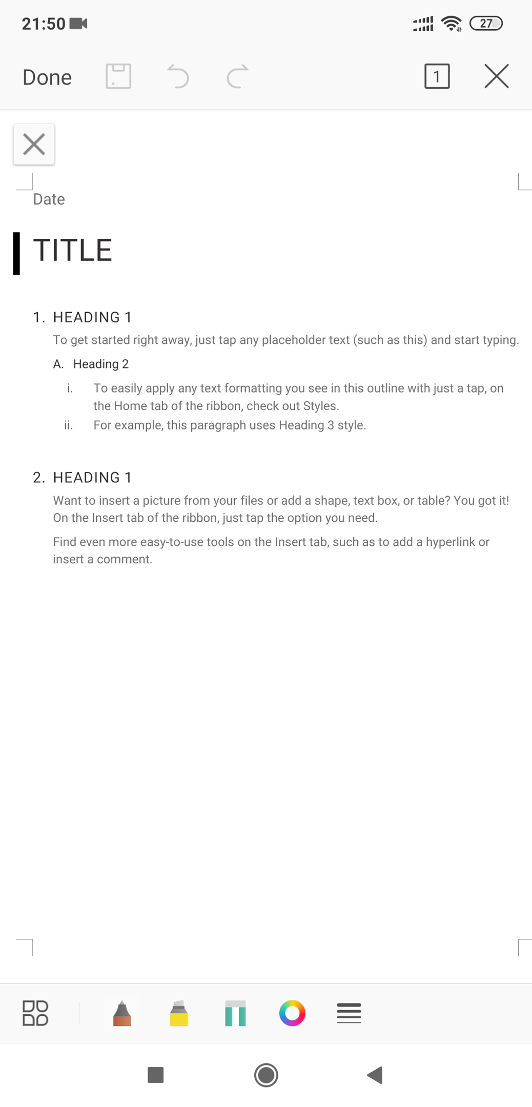
Step: Show the Pen settings with colour and line-width choices
{"action": "left_click", "coordinate": [121, 1012]}
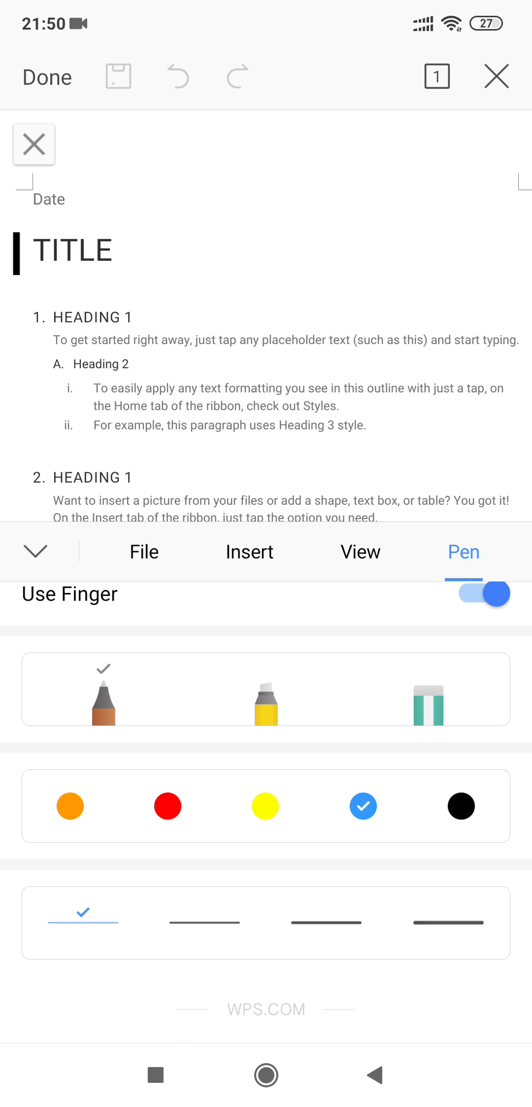
Step: Keep thin blue ink and draw two freehand signatures across the page
{"action": "left_click", "coordinate": [35, 551]}
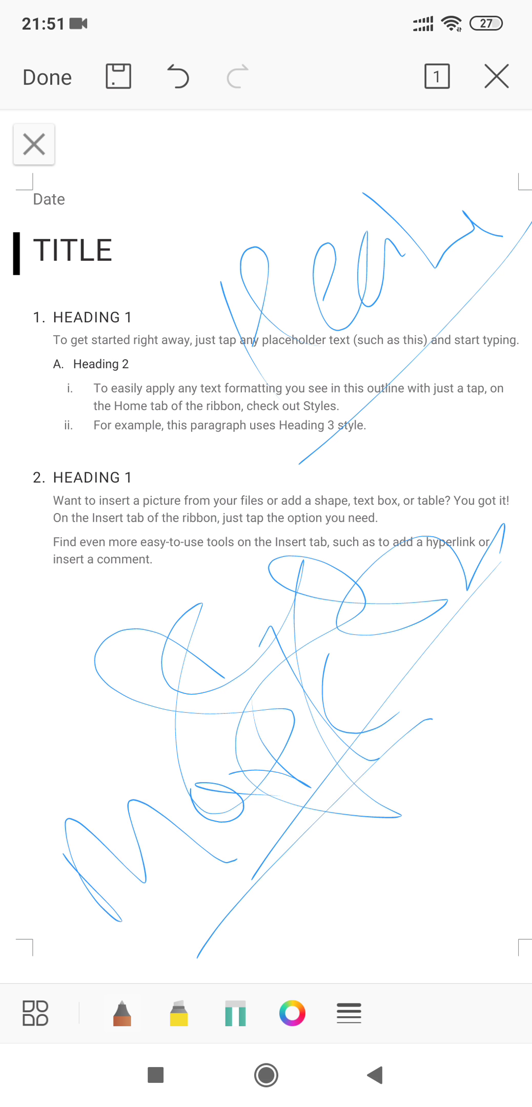
Step: Switch the pencil to red ink and draw a signature over the lower blue one
{"action": "left_click", "coordinate": [348, 1014]}
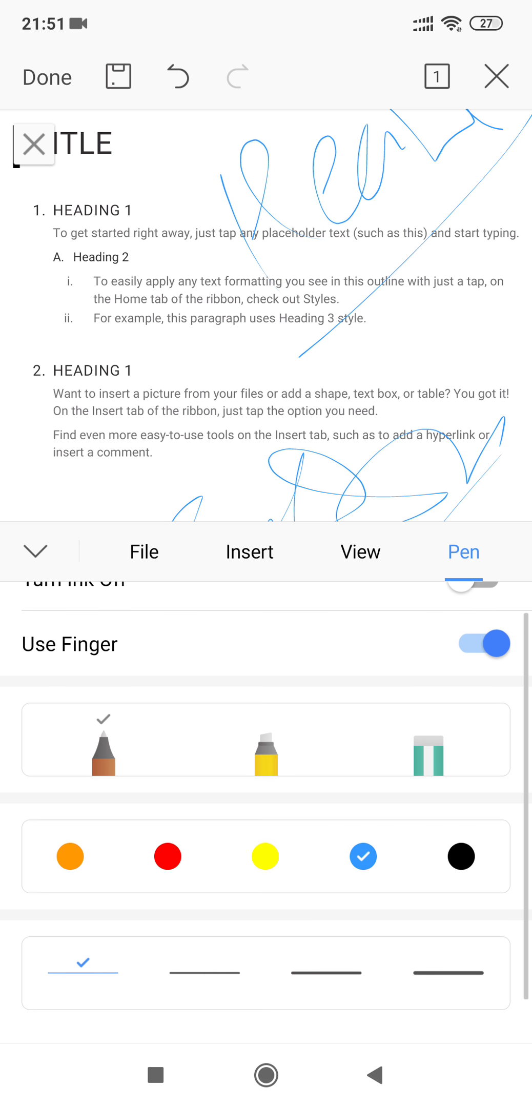
{"action": "left_click", "coordinate": [167, 866]}
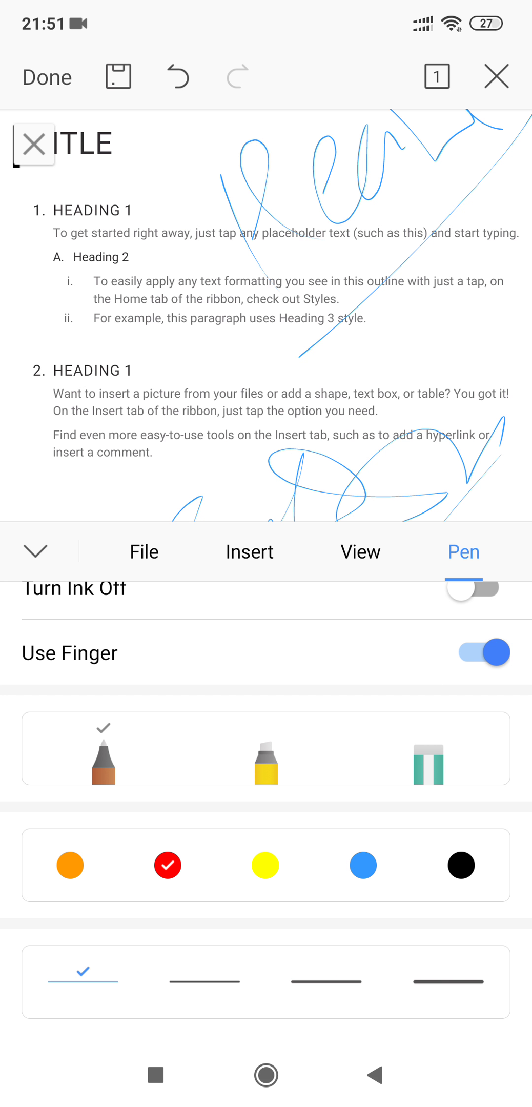
{"action": "left_click", "coordinate": [103, 748]}
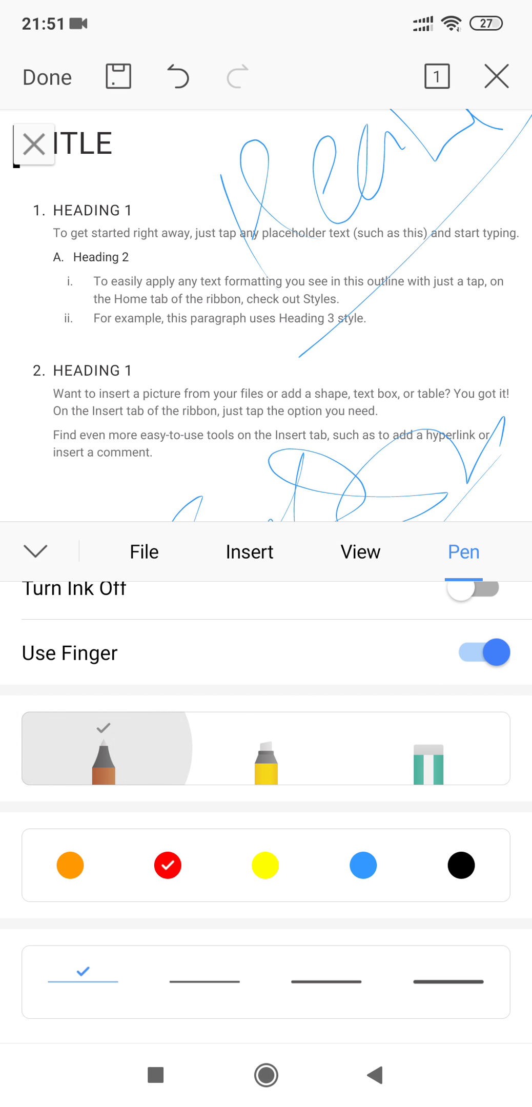
{"action": "left_click", "coordinate": [34, 551]}
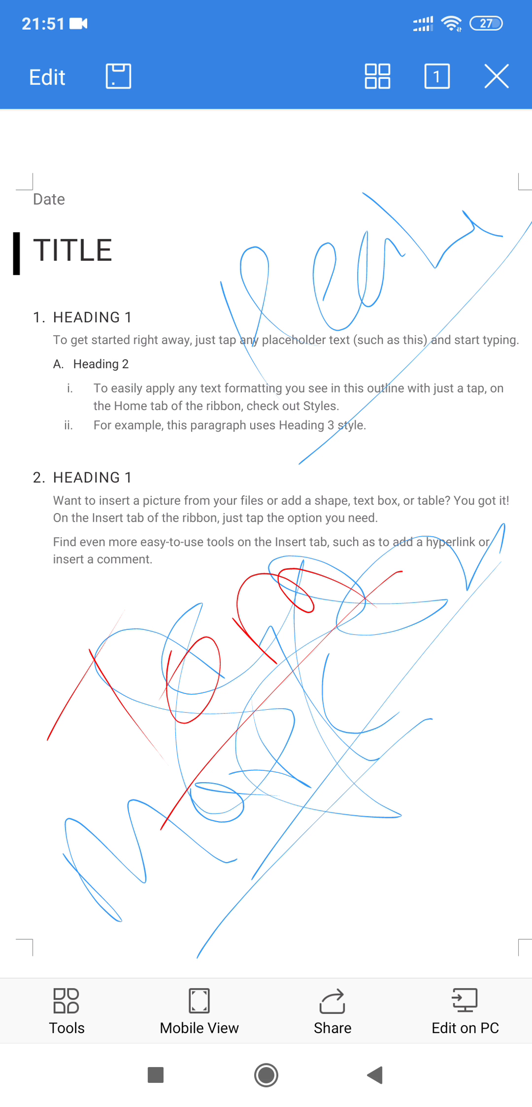
Step: Bring up the Share As list of apps for sending the signed document
{"action": "left_click", "coordinate": [331, 1010]}
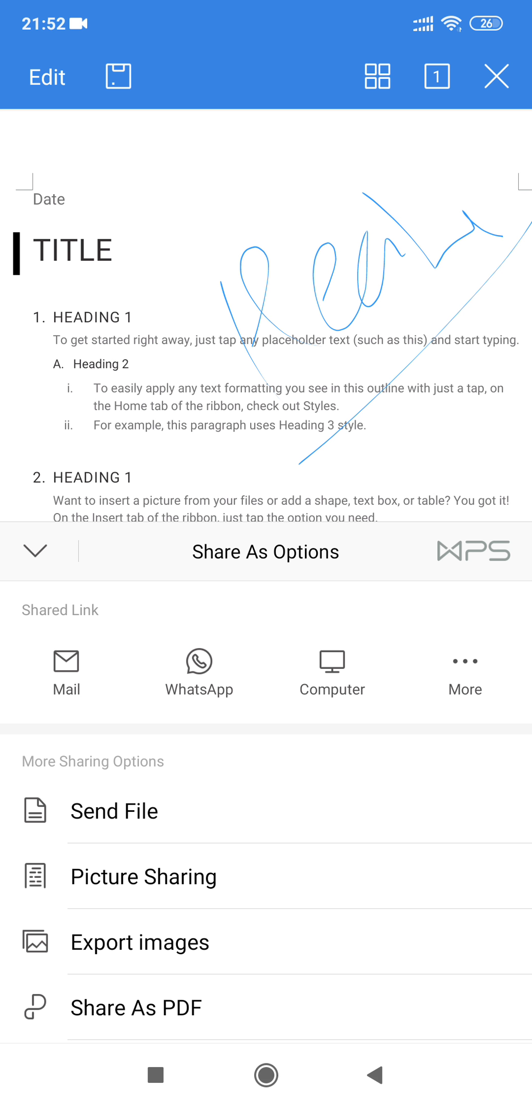
{"action": "left_click", "coordinate": [266, 810]}
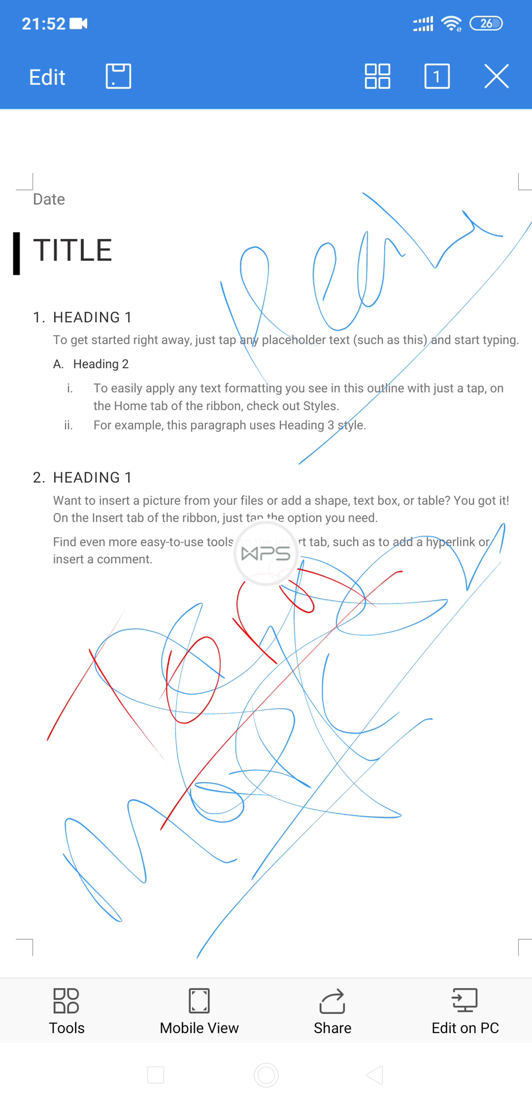
{"action": "left_click", "coordinate": [332, 1011]}
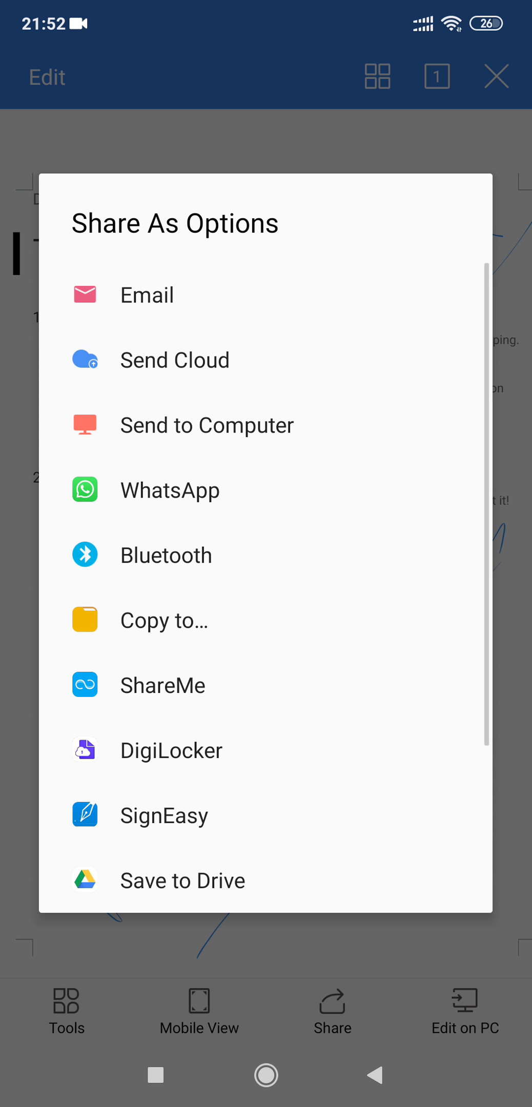